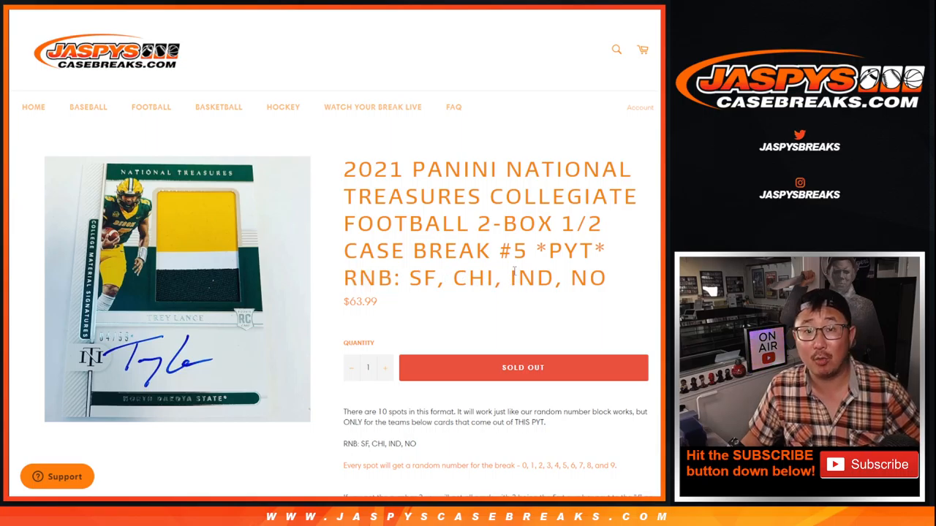
# Randomize the order of the ten participant names in the List Randomizer
pyautogui.moveTo(405, 278); pyautogui.dragTo(606, 278)
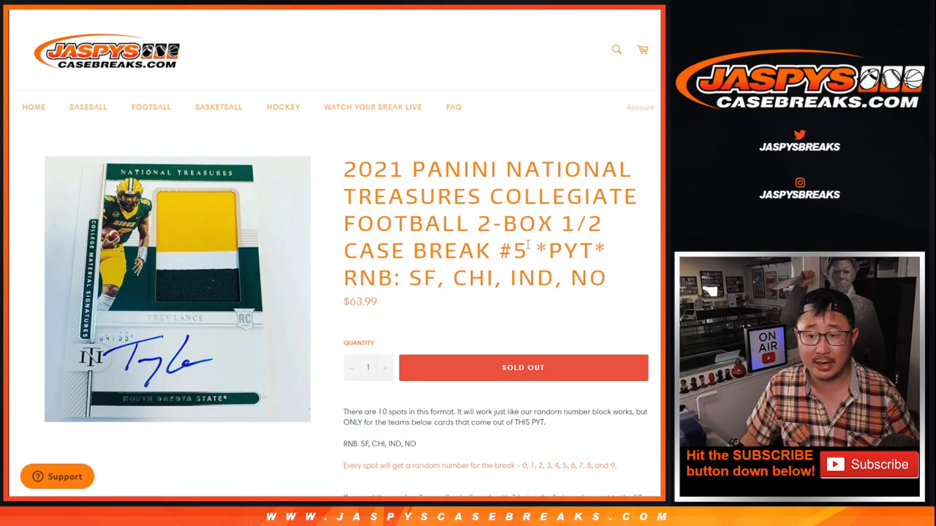
pyautogui.scroll(-3)
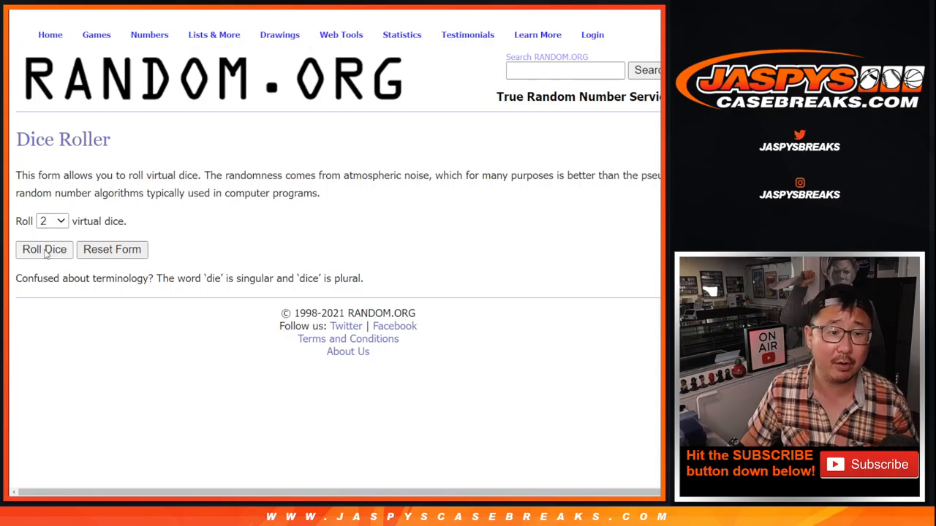
pyautogui.click(44, 248)
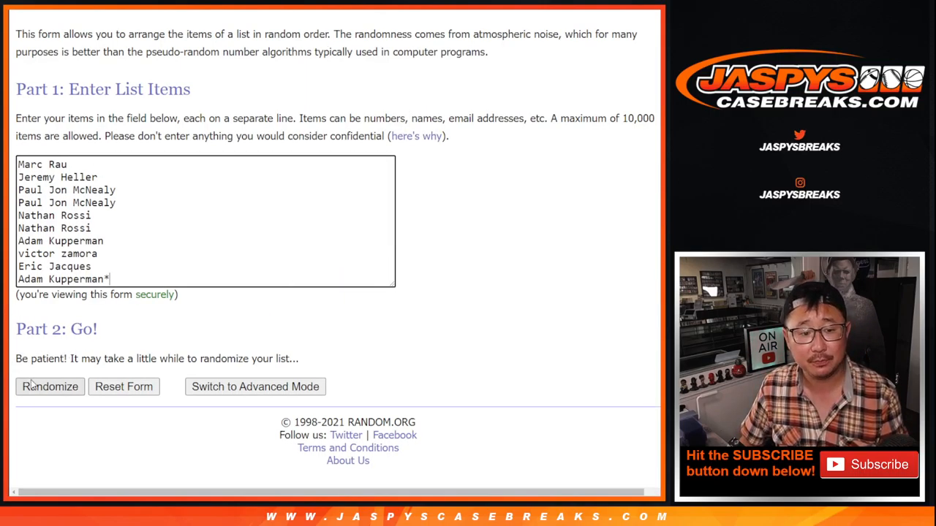
pyautogui.click(50, 386)
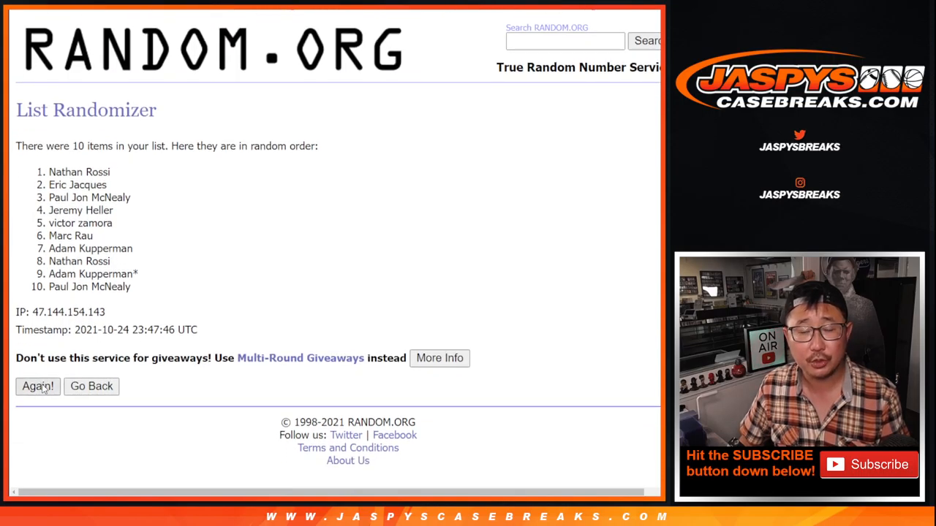
# Reshuffle the name list a few more times and return to the list entry form
pyautogui.click(38, 386)
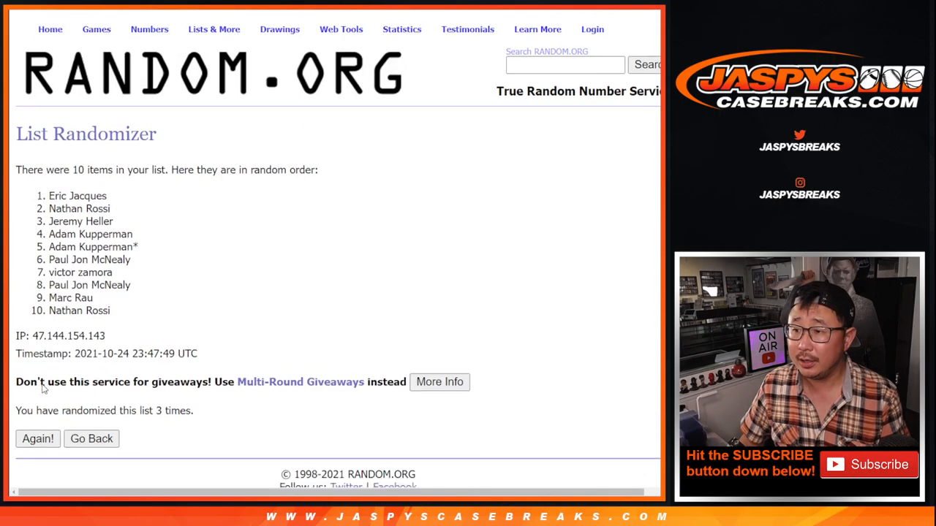
pyautogui.click(38, 439)
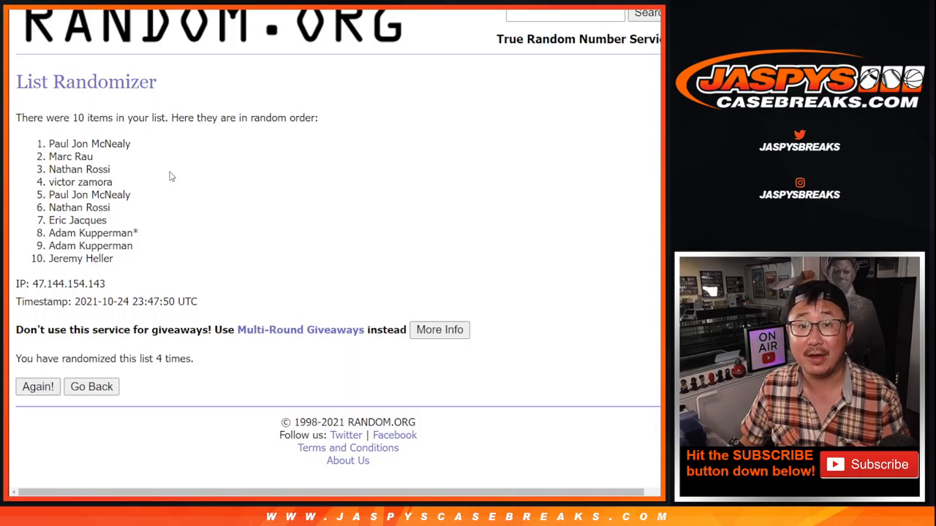
pyautogui.click(38, 386)
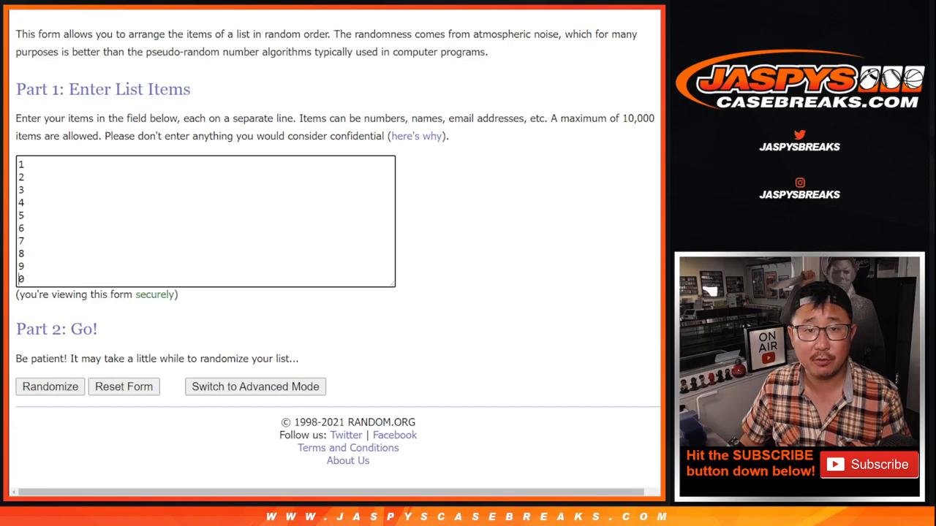
# Randomize the digits 0-9 several times and select the final shuffled result for copying
pyautogui.click(50, 385)
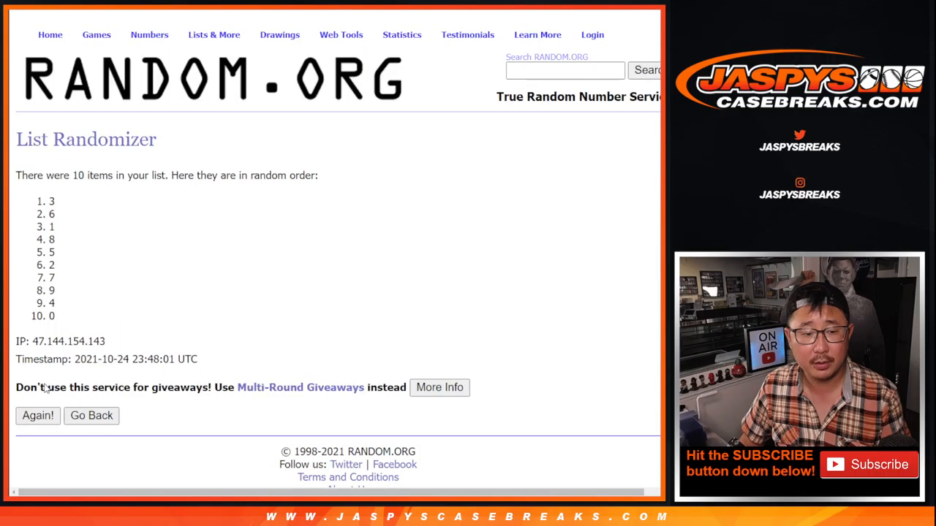
pyautogui.click(38, 416)
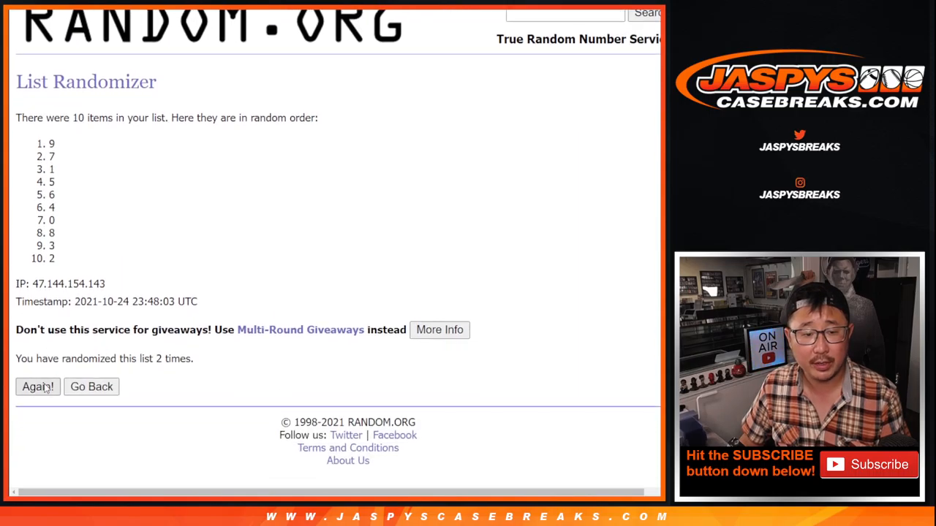
pyautogui.click(38, 386)
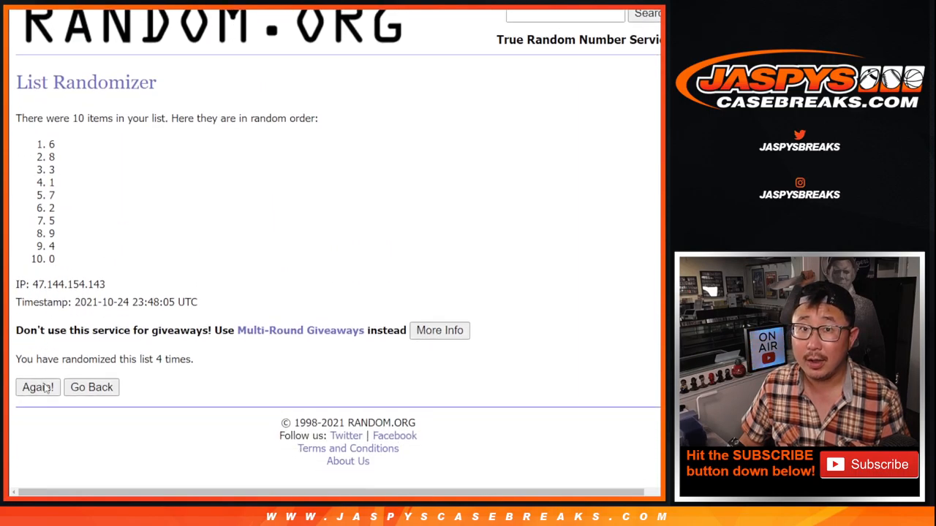
pyautogui.click(38, 386)
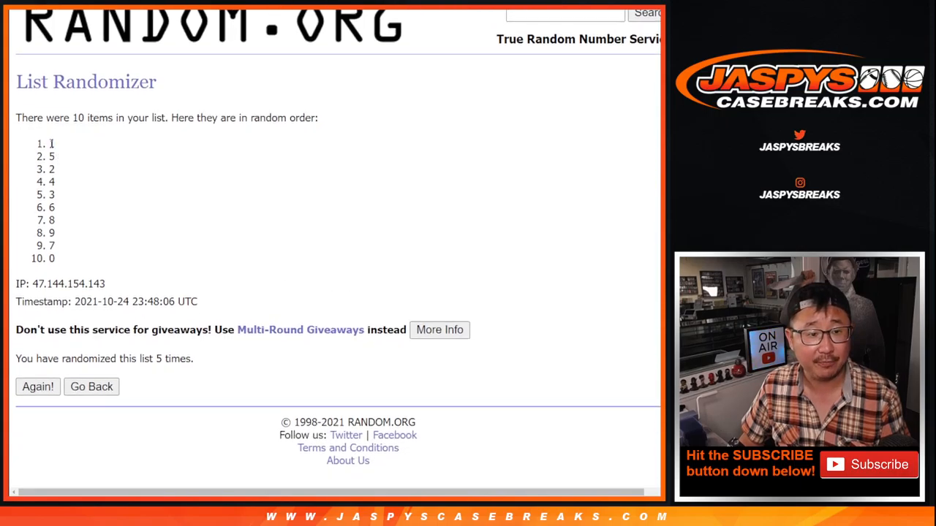
pyautogui.moveTo(51, 143); pyautogui.dragTo(51, 257)
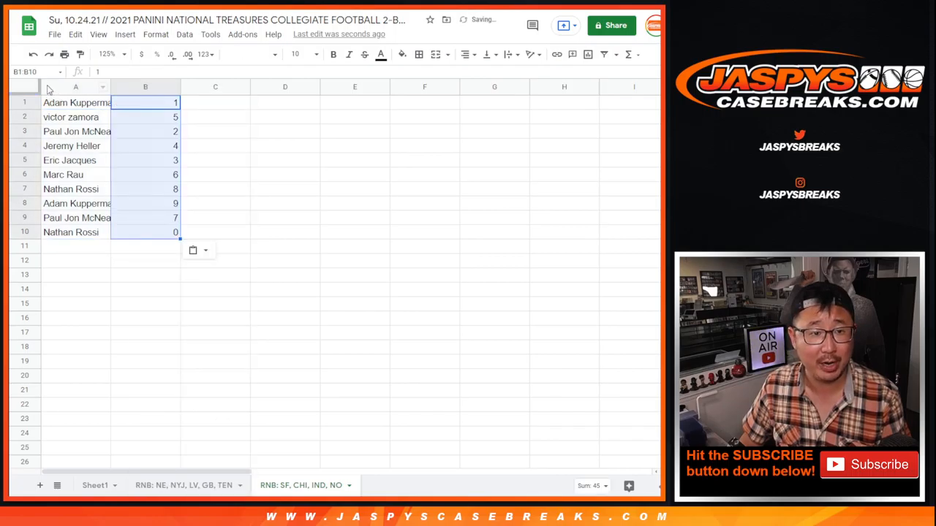
# Select the whole sheet and set its text to Sorts Mill Goudy at size 18
pyautogui.click(249, 54)
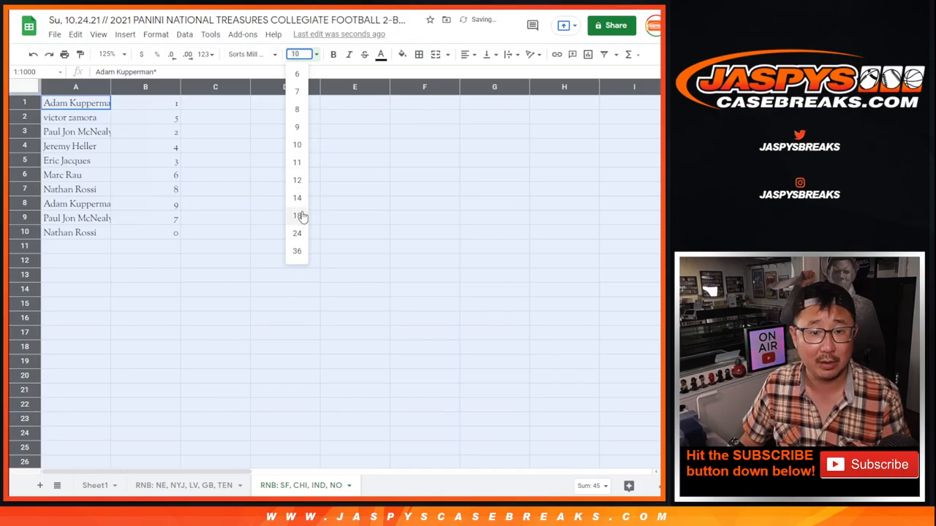
pyautogui.click(297, 215)
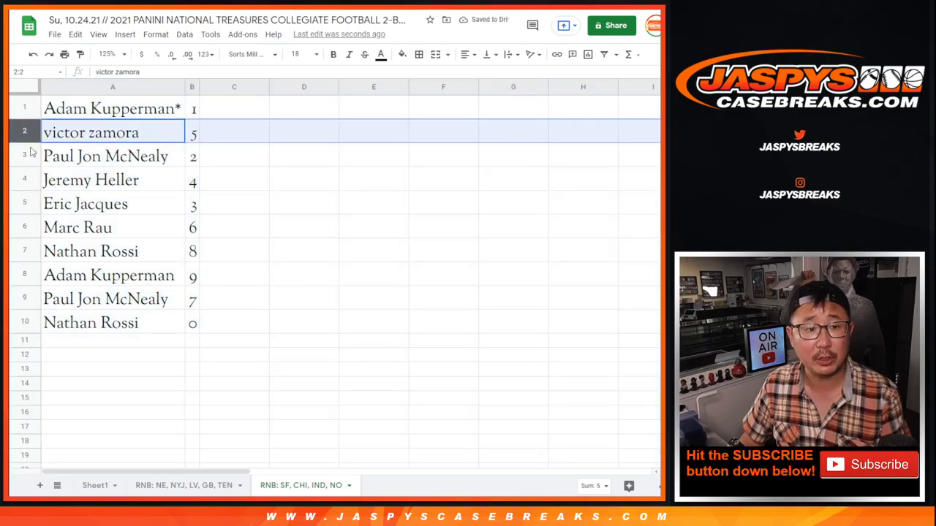
pyautogui.click(84, 203)
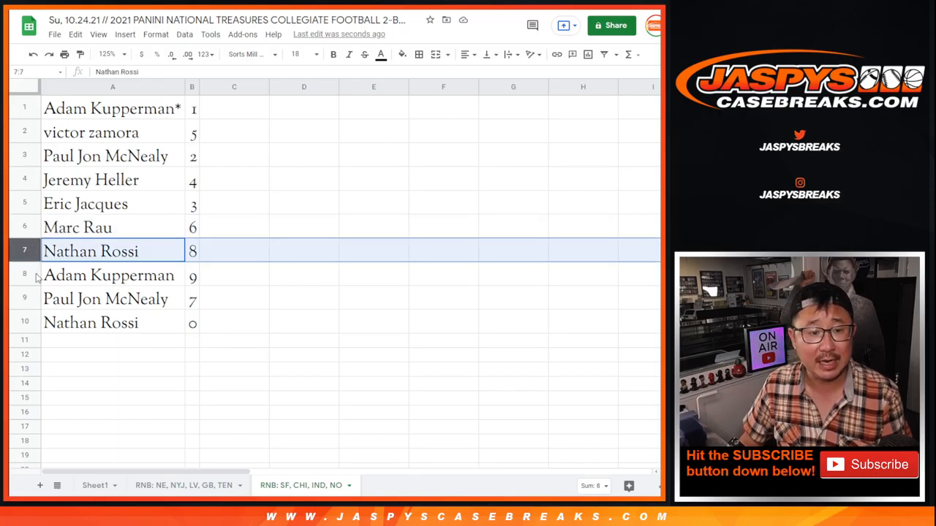
pyautogui.click(105, 298)
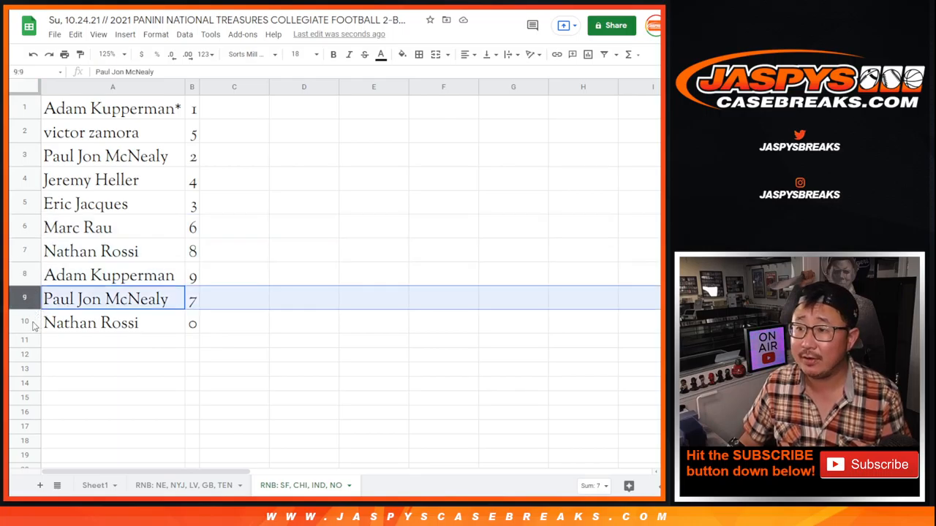
pyautogui.click(91, 323)
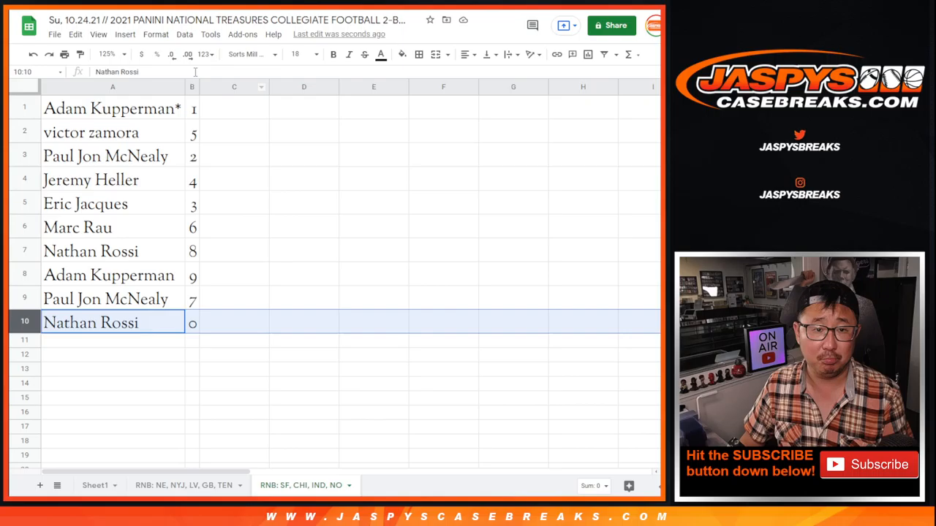